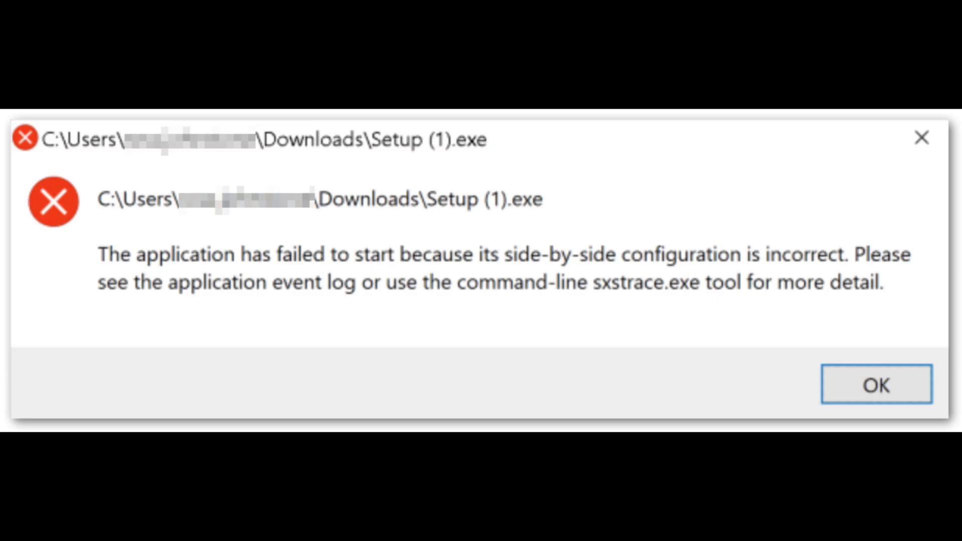
Dismiss the side-by-side error and search 'con' to reach Control Panel
click(876, 385)
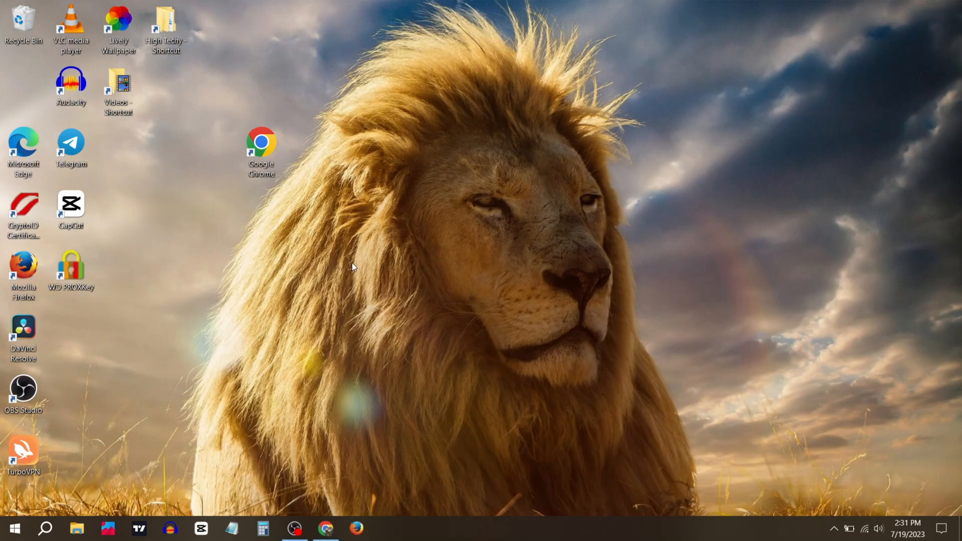
click(45, 528)
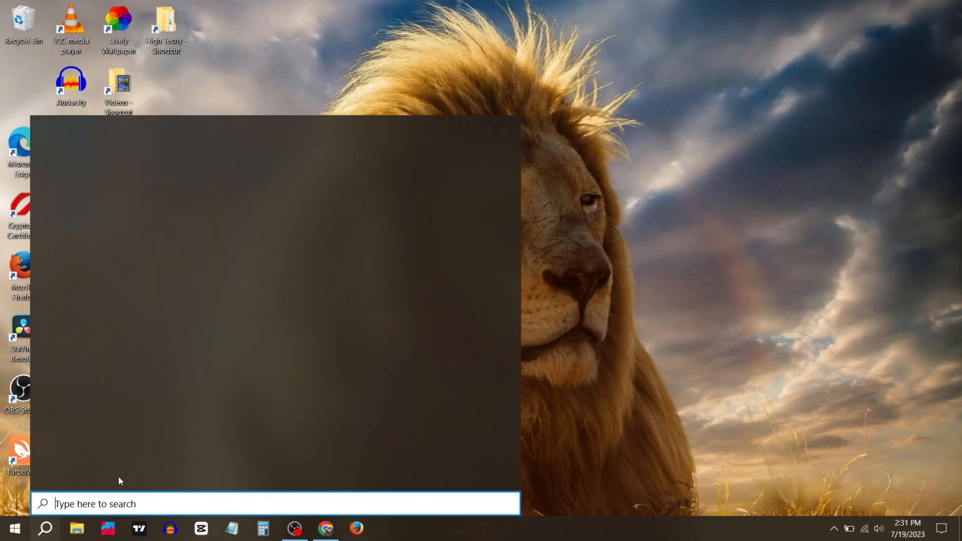
text(con)
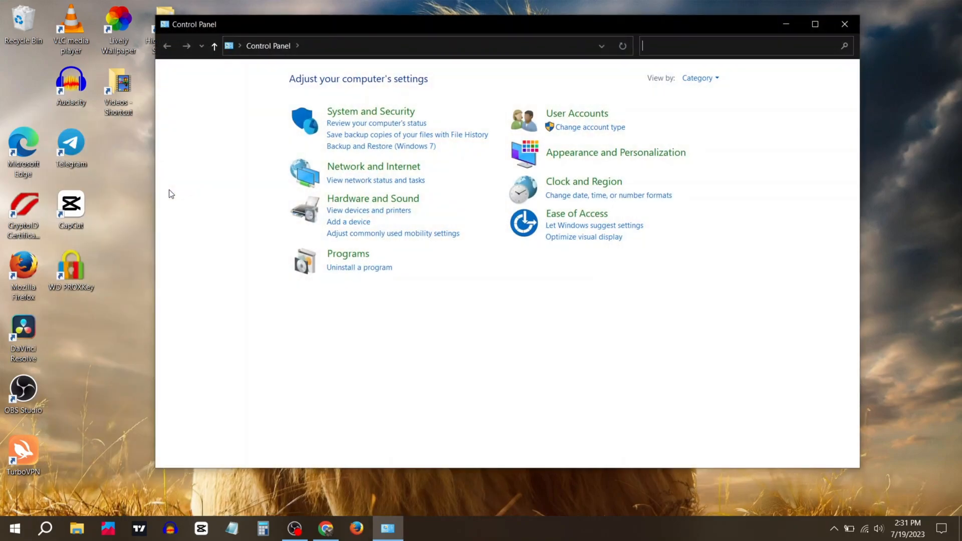
mouse_move(373, 166)
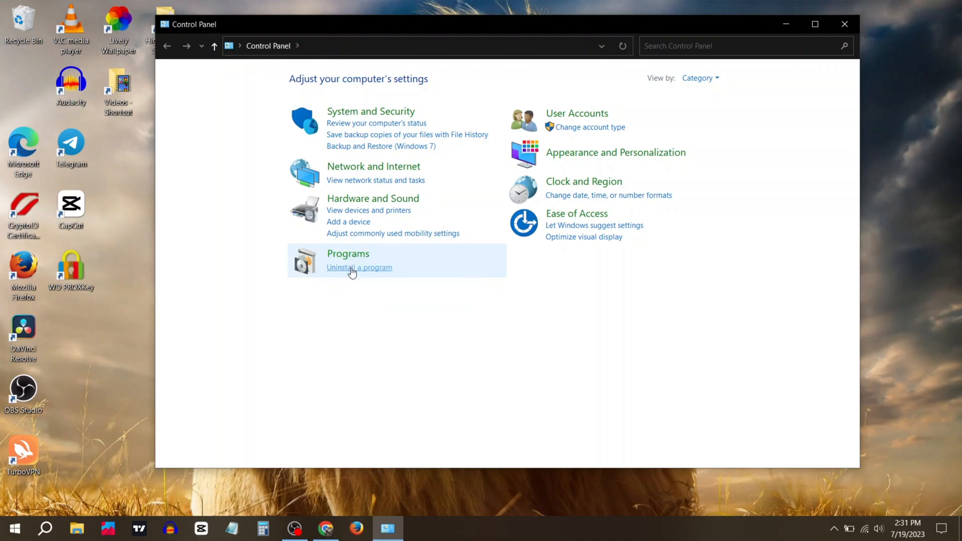
From Uninstall a program, repair the Visual C++ 2013 x64 and x86 redistributables
click(359, 267)
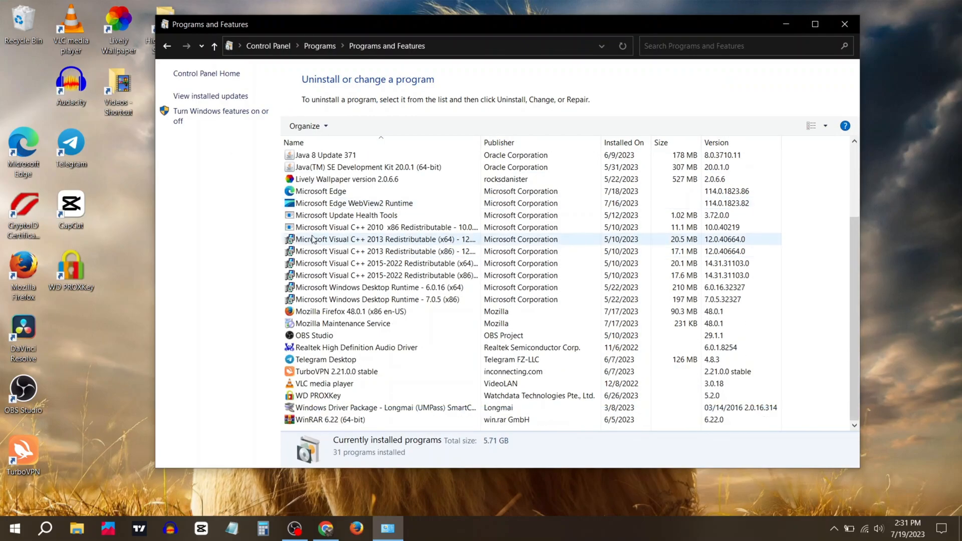
double_click(384, 239)
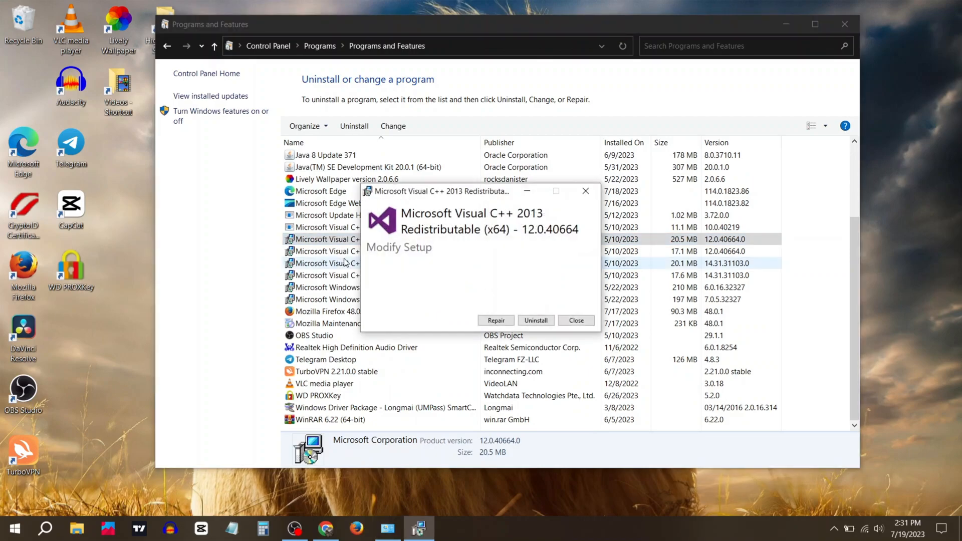
click(496, 320)
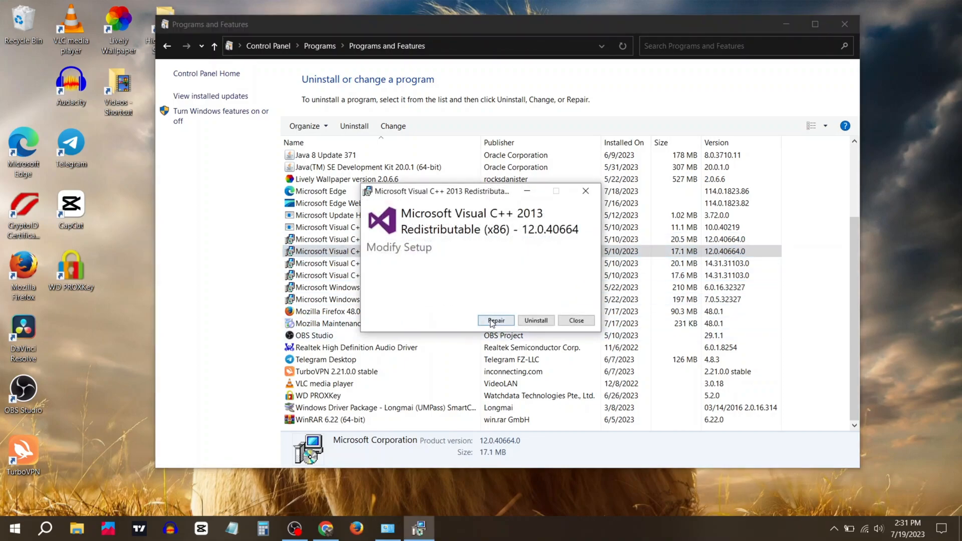
click(495, 321)
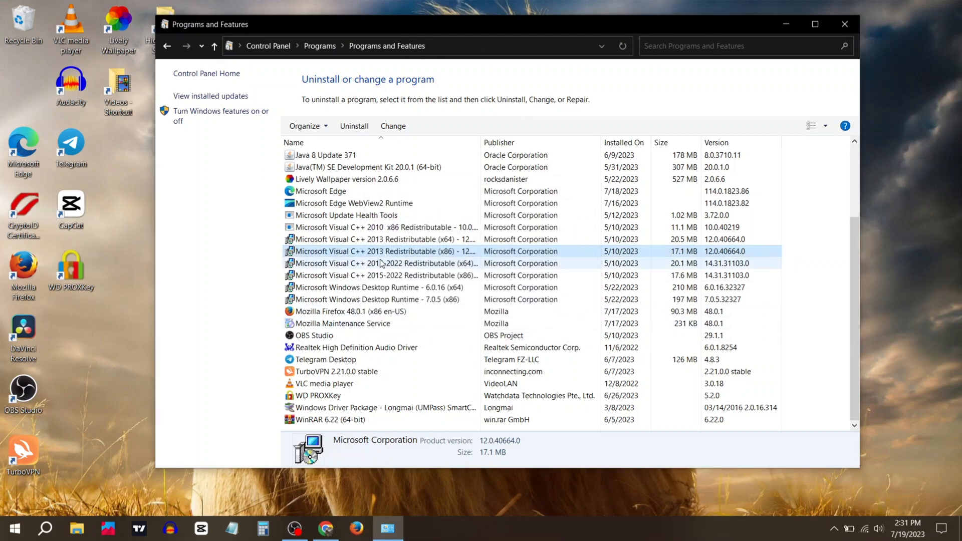
Repair the Visual C++ 2015-2022 x64 and x86 redistributables and dismiss the success notice
double_click(385, 263)
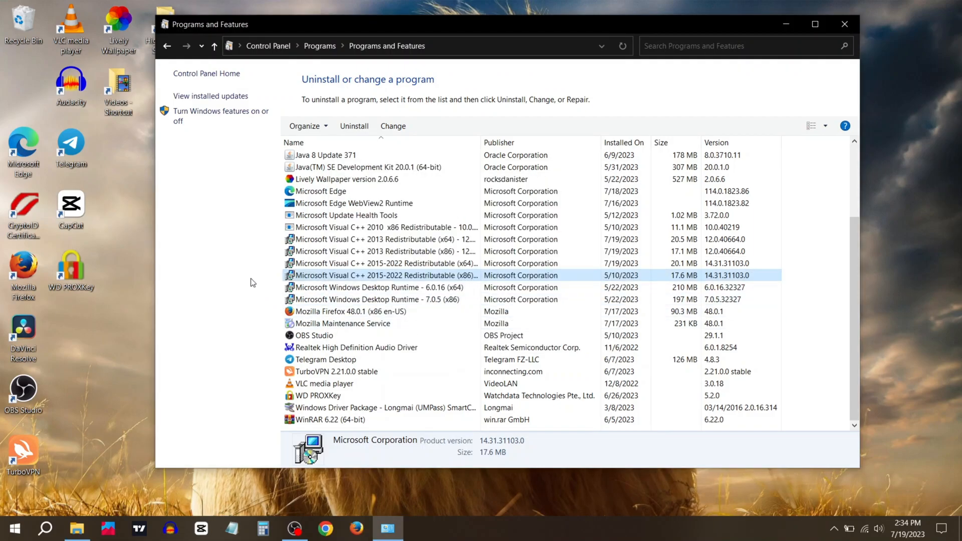
right_click(384, 275)
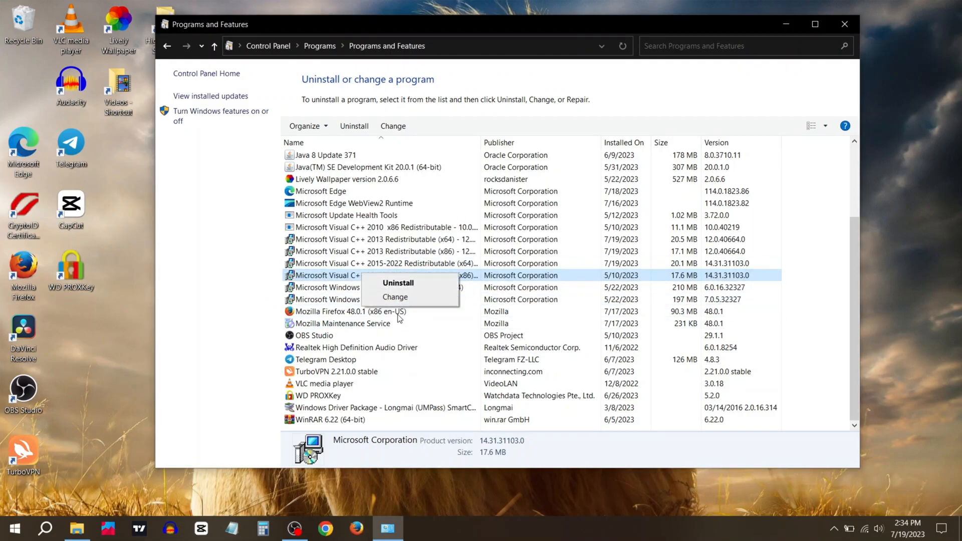
click(395, 296)
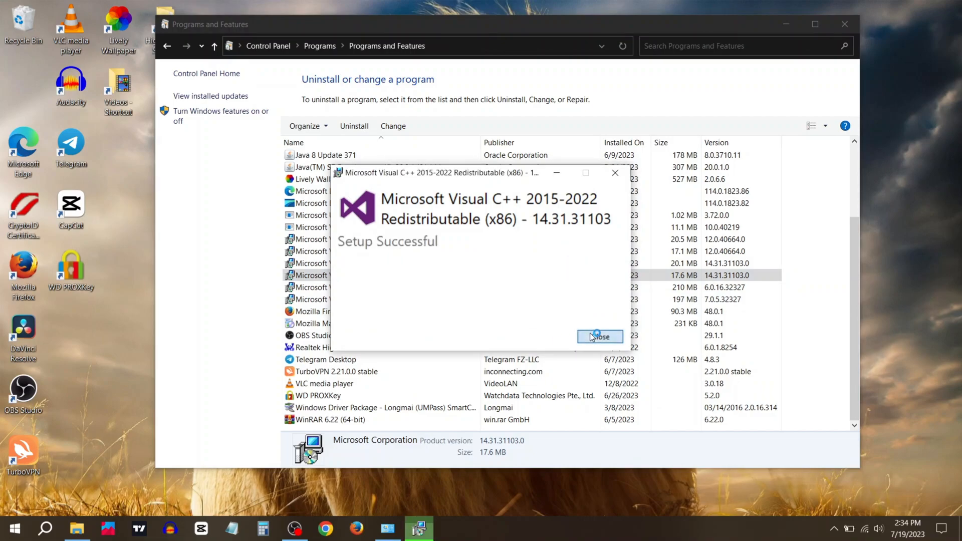
click(599, 337)
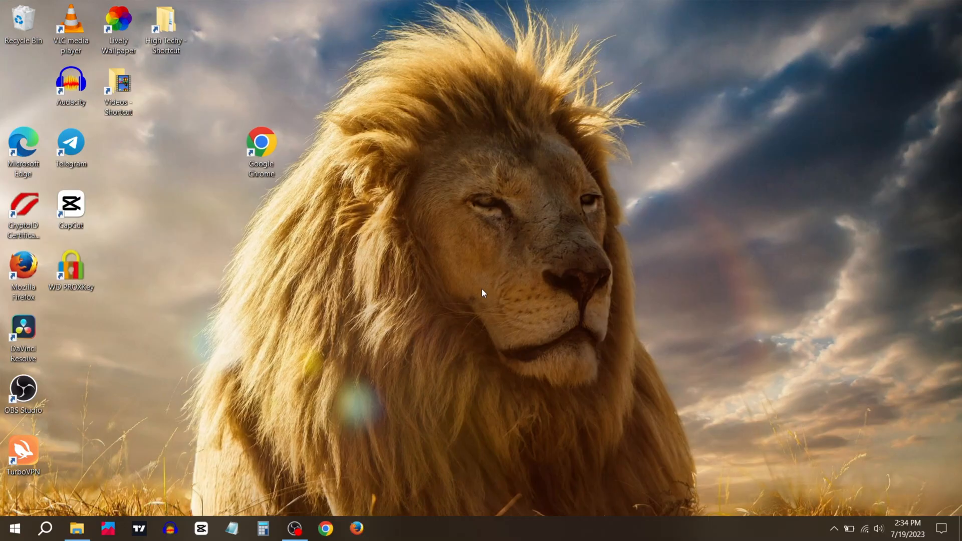
Uninstall Google Chrome from Programs and Features, confirming the removal
click(45, 528)
text(co)
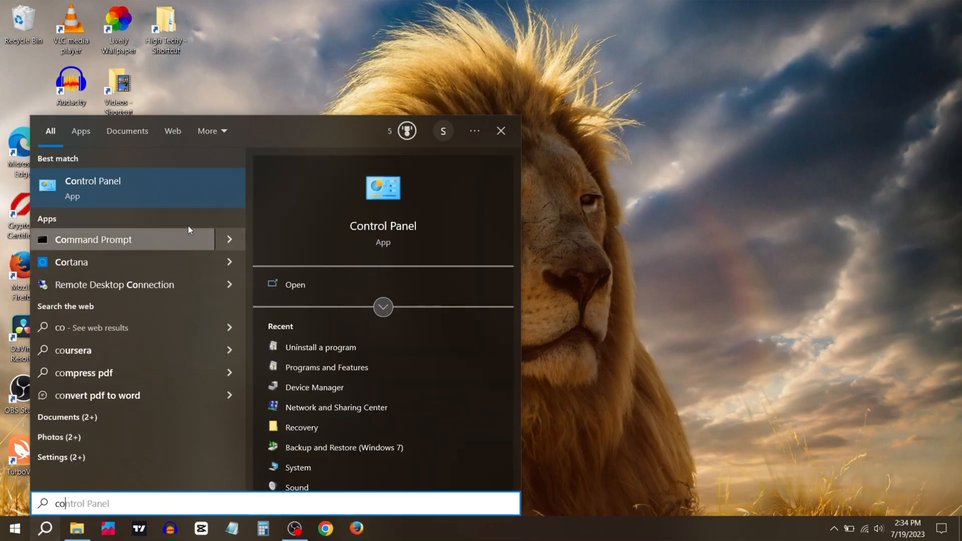
click(92, 187)
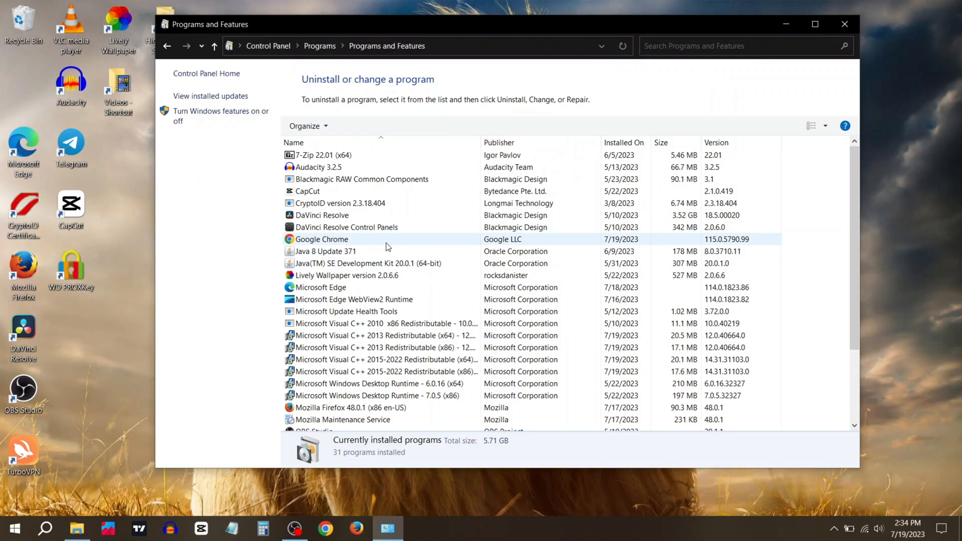
right_click(321, 240)
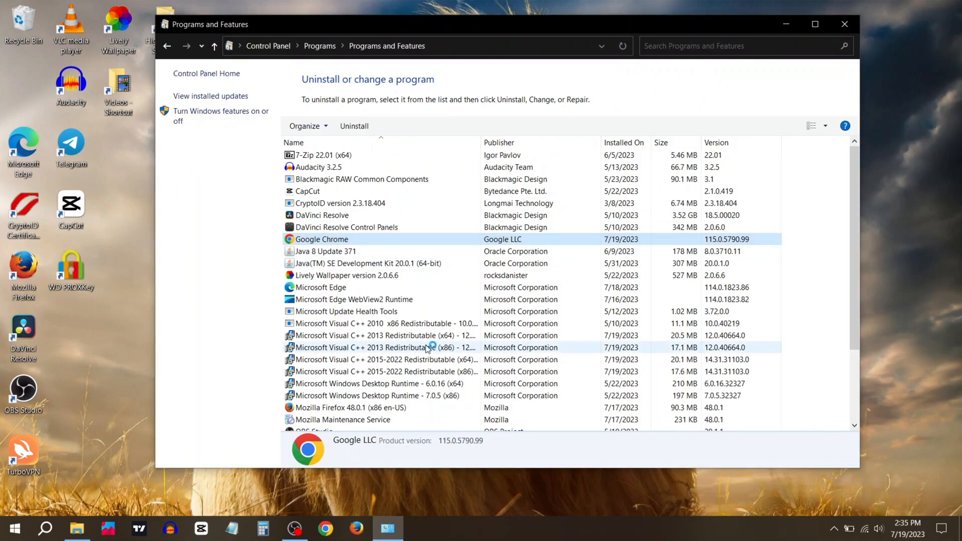
click(354, 126)
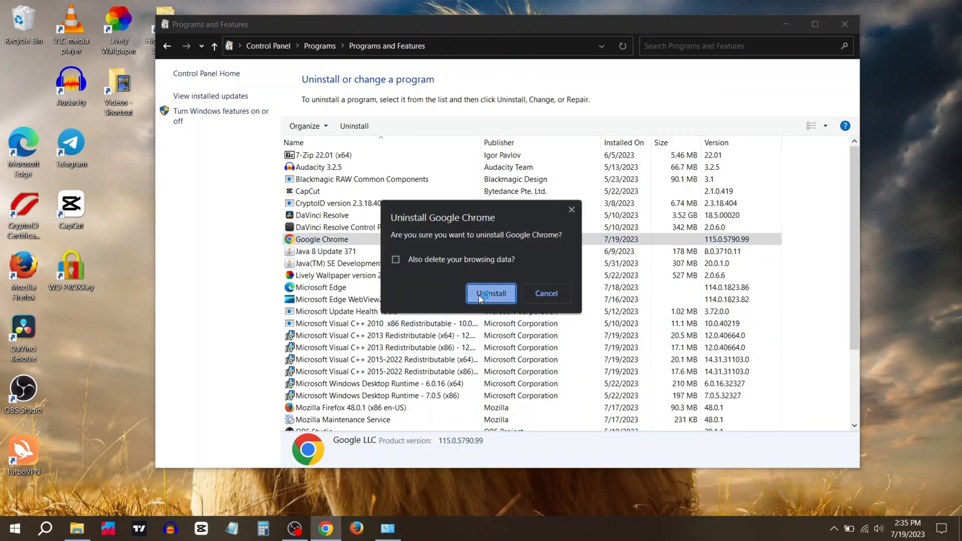
click(490, 294)
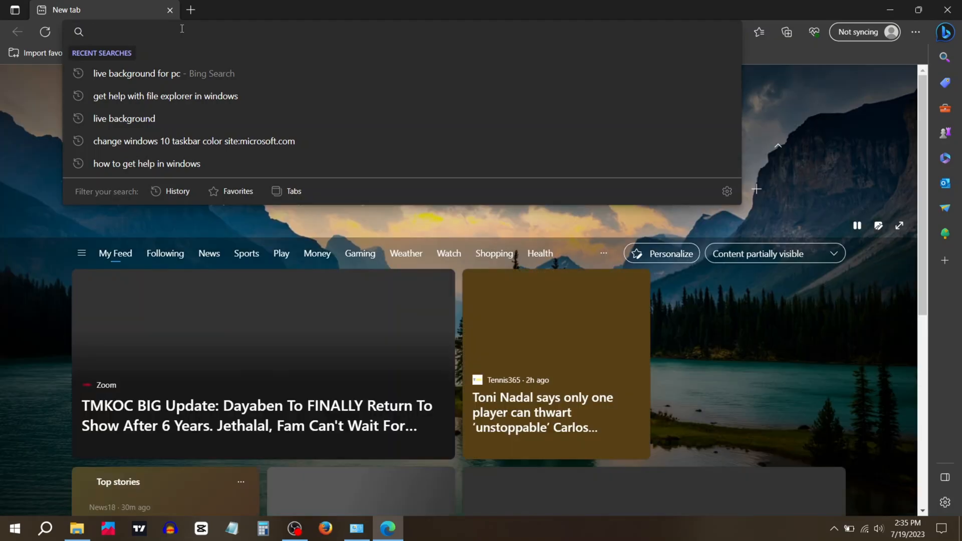
Search Bing for 'chrome download' and open the Google Chrome - Download Chrome Today result
text(c)
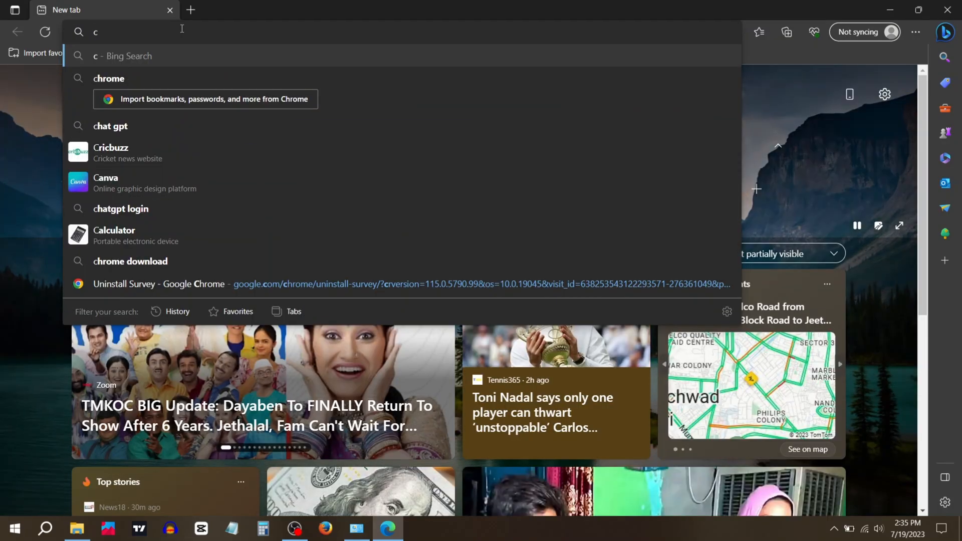
text(hrome)
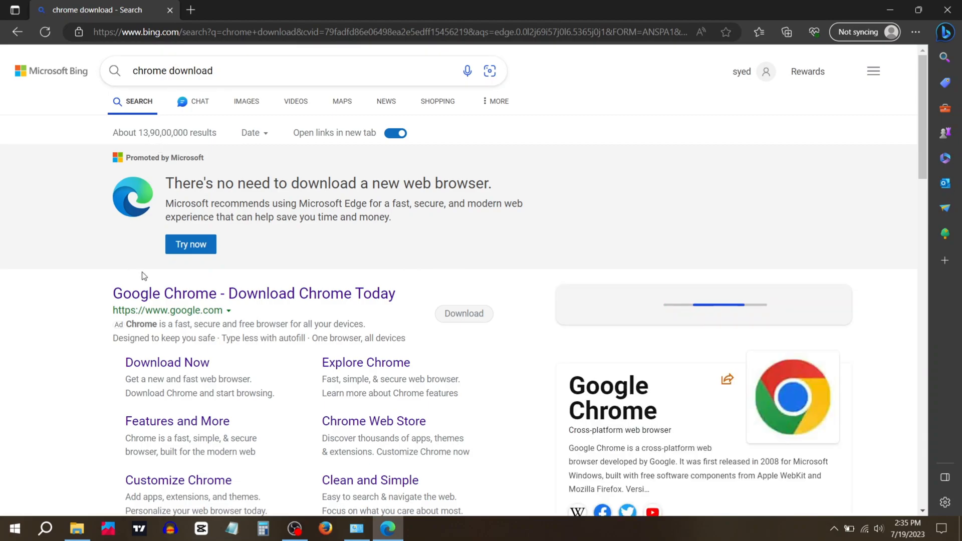
click(253, 293)
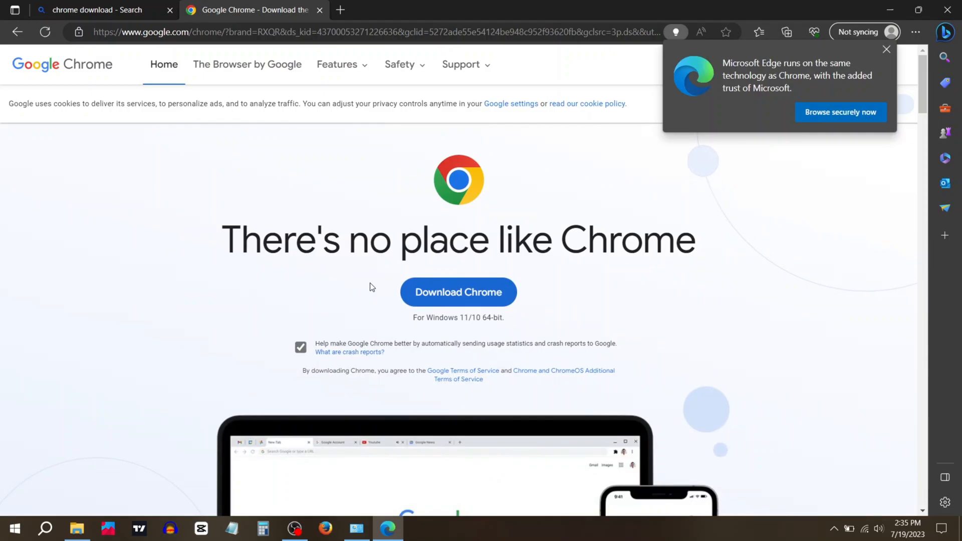
Download ChromeSetup.exe and run it from the Downloads flyout
click(458, 292)
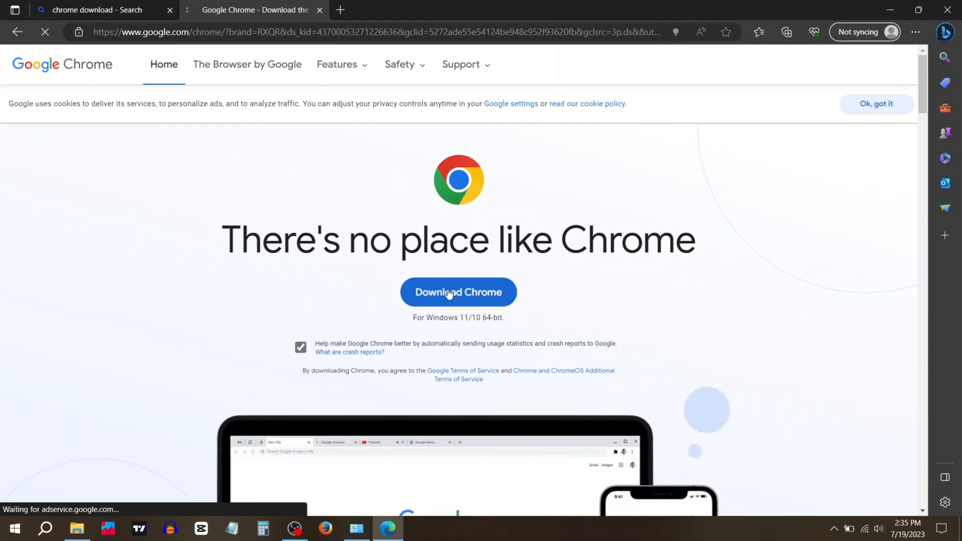
click(458, 292)
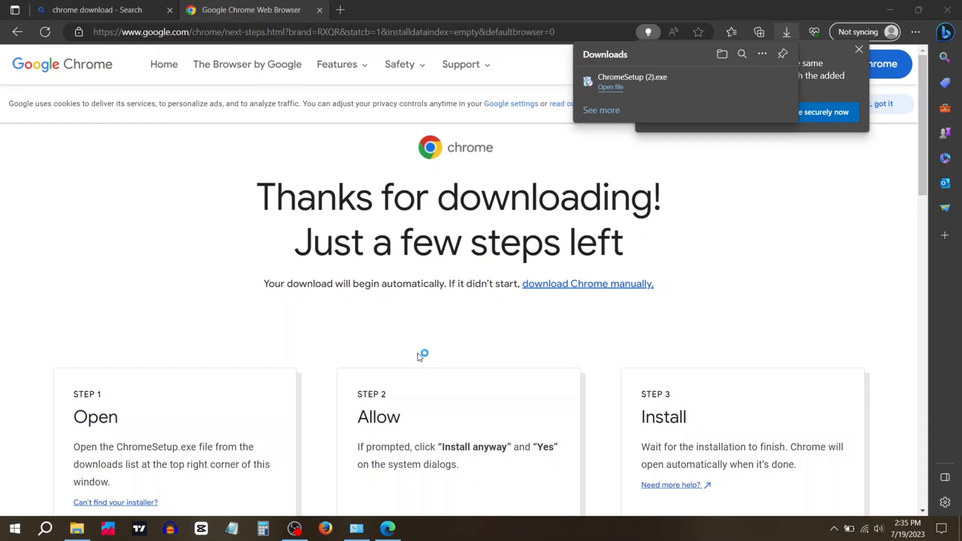
click(610, 87)
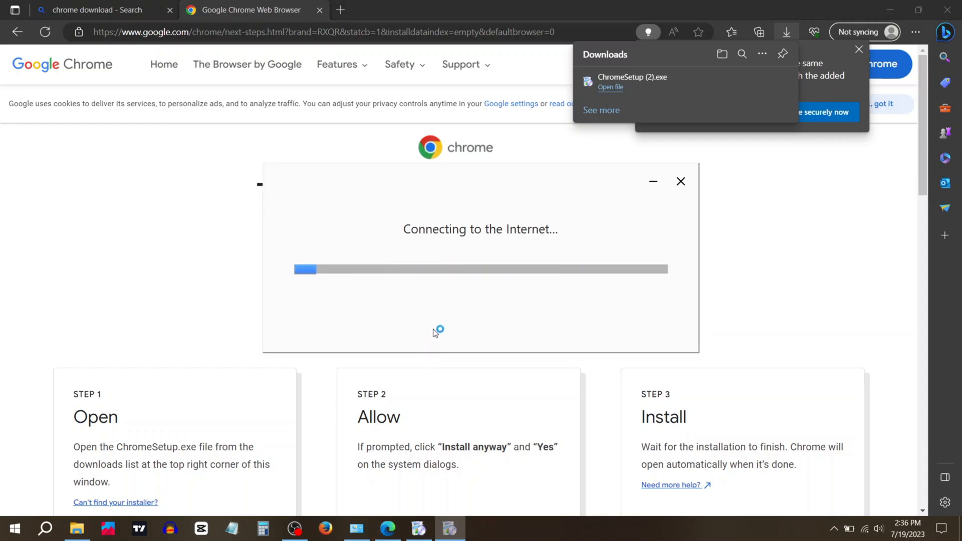